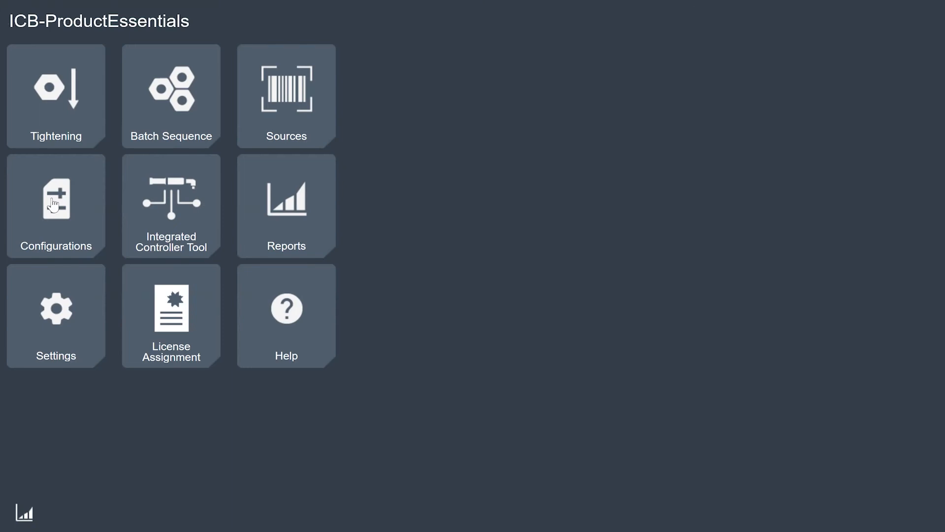
- Open Configurations and start editing tool Configuration 1
left_click(56, 202)
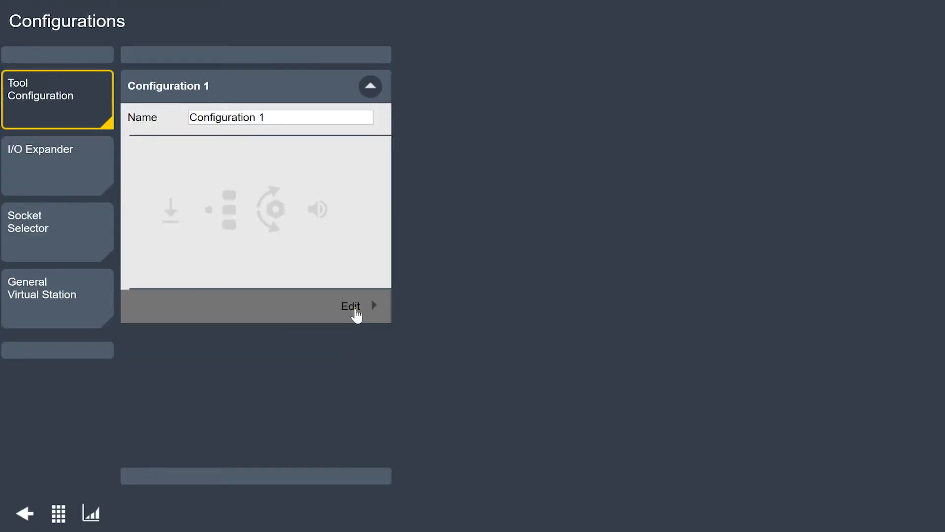
left_click(350, 306)
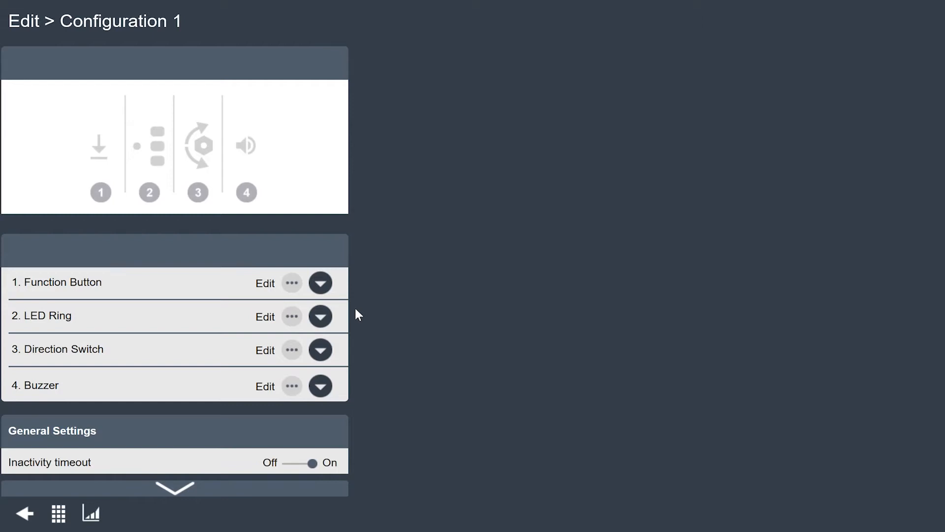
mouse_move(304, 327)
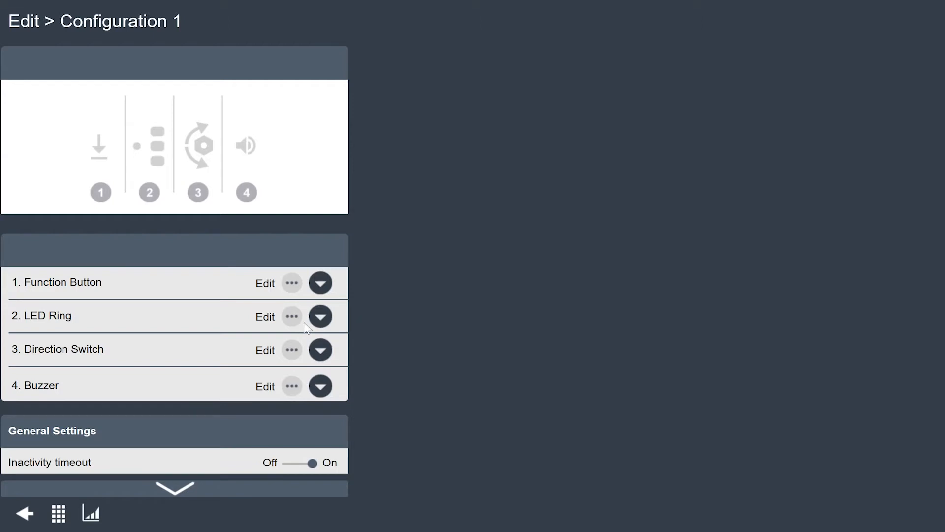
- Set the LED Ring's Blue LED to light on 'Ready to start'
left_click(264, 317)
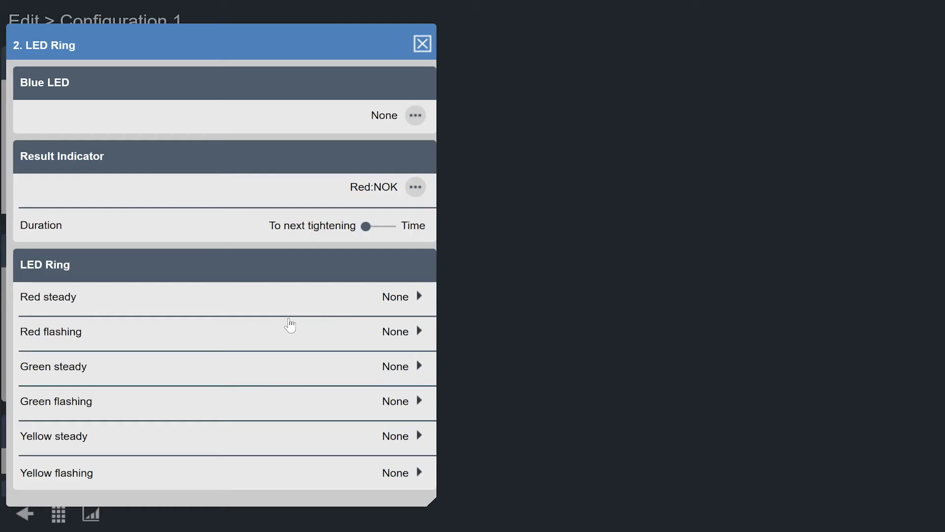
mouse_move(412, 142)
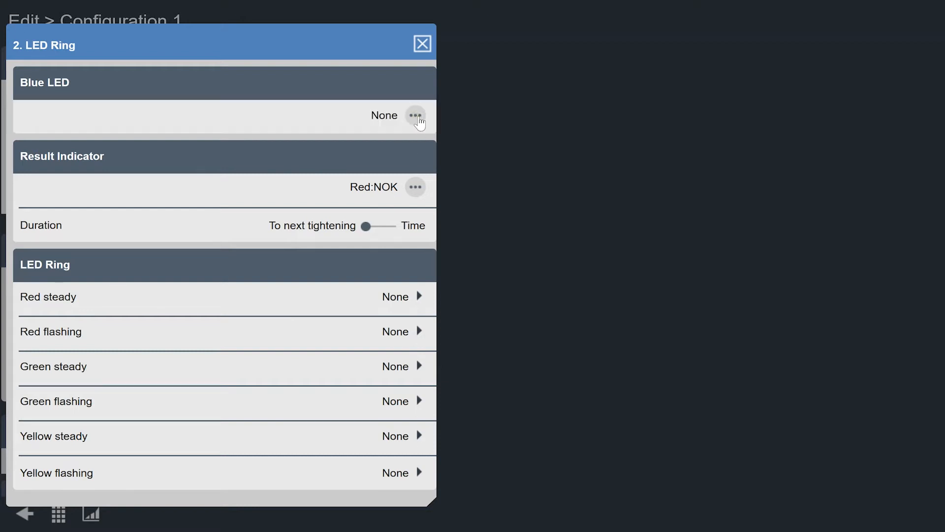
left_click(415, 114)
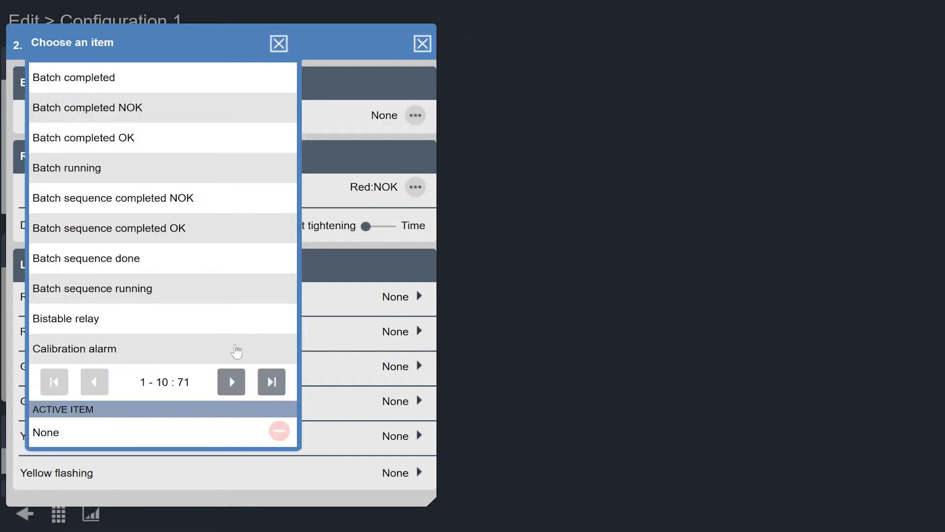
left_click(231, 382)
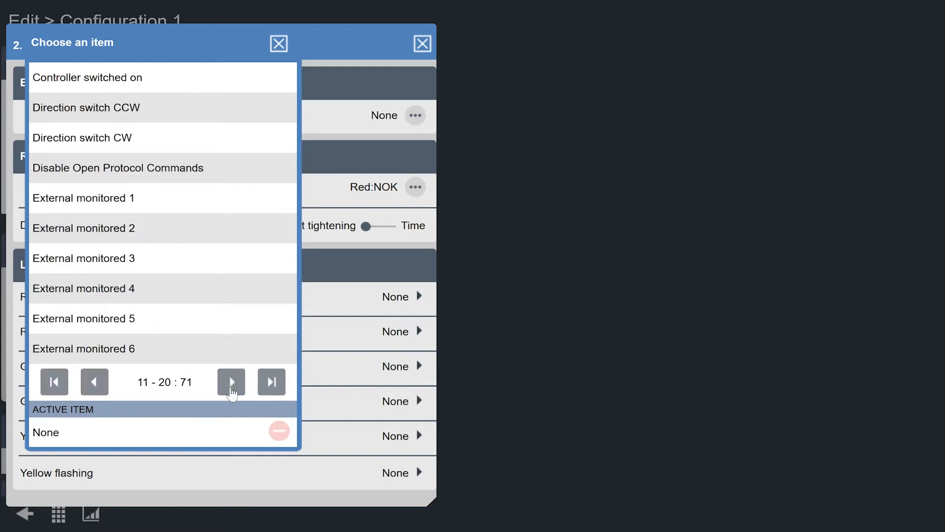
left_click(231, 382)
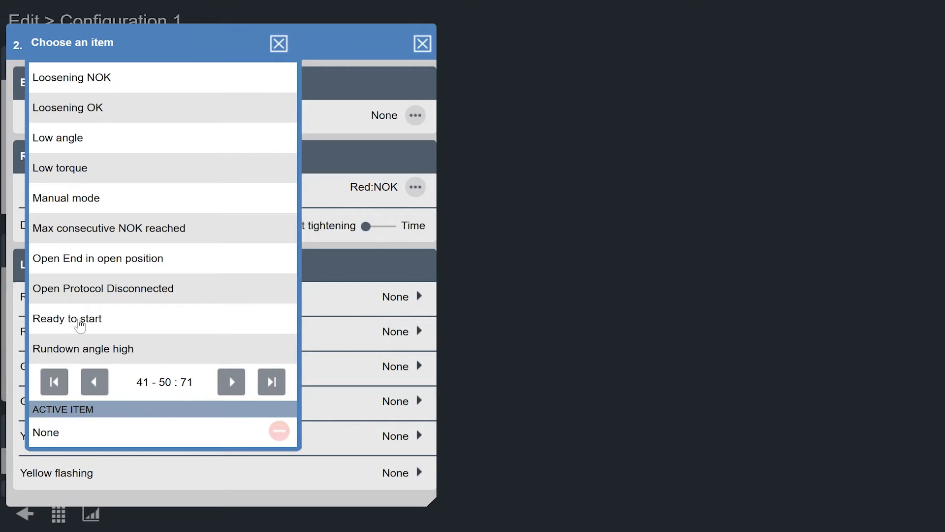
left_click(68, 318)
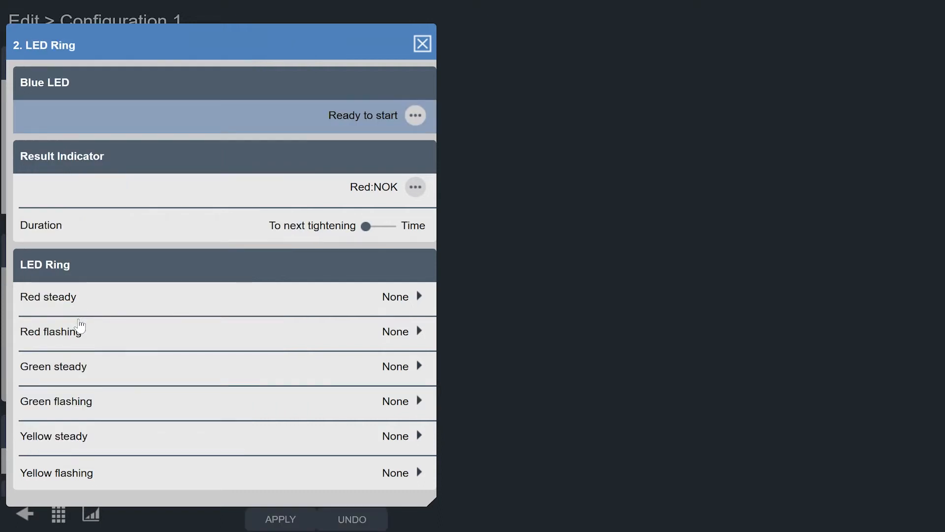
mouse_move(422, 44)
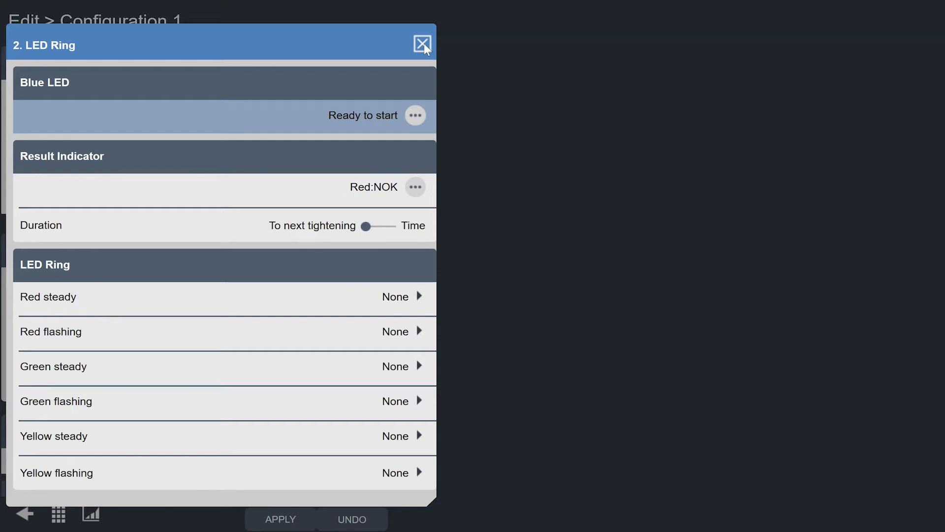
left_click(421, 42)
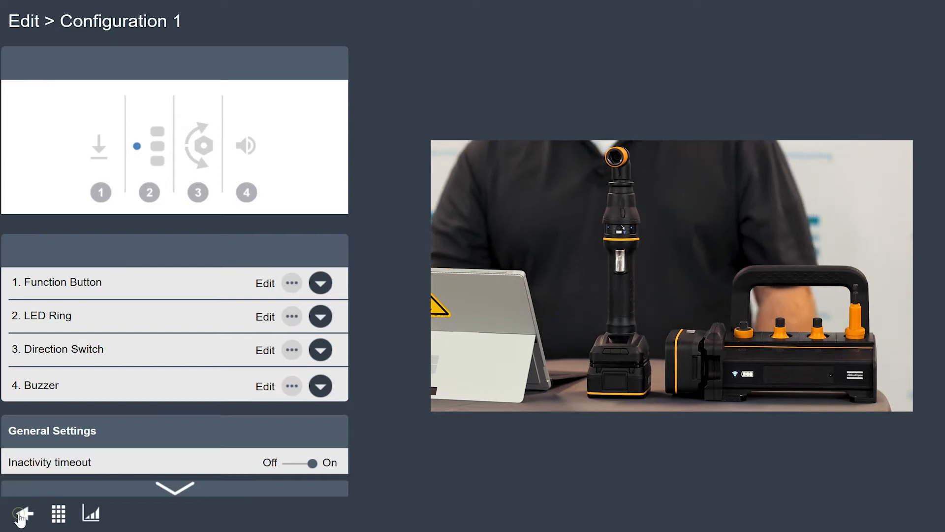
- Edit Socket Selector Configuration 1 back to four socket positions, with position 4 enabled
left_click(20, 514)
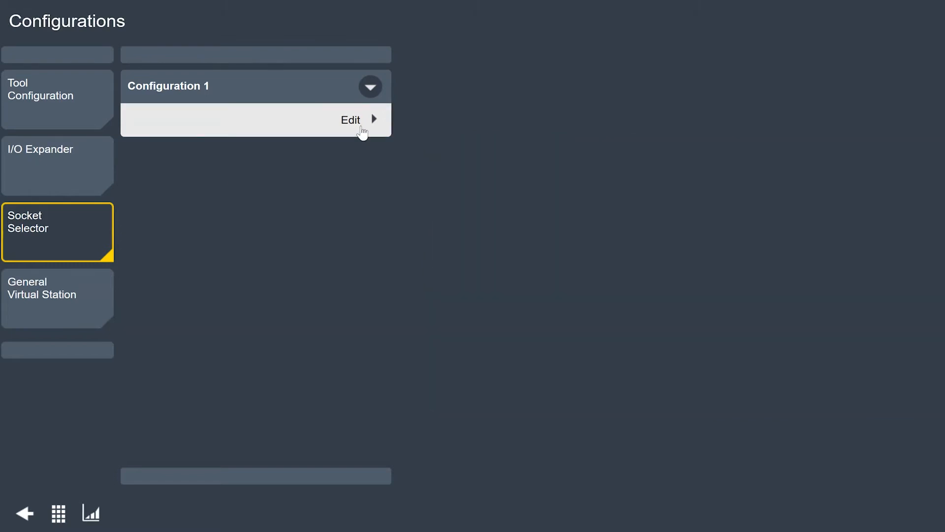
left_click(351, 120)
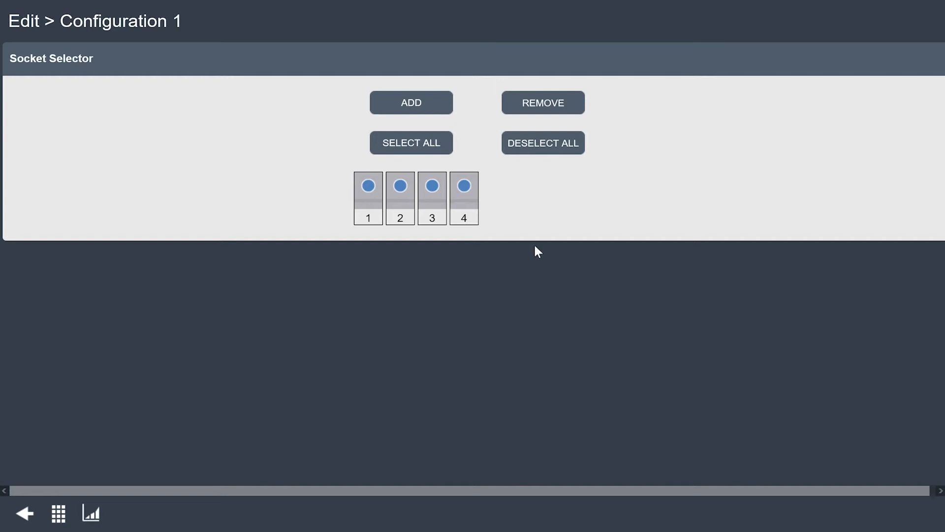
left_click(411, 103)
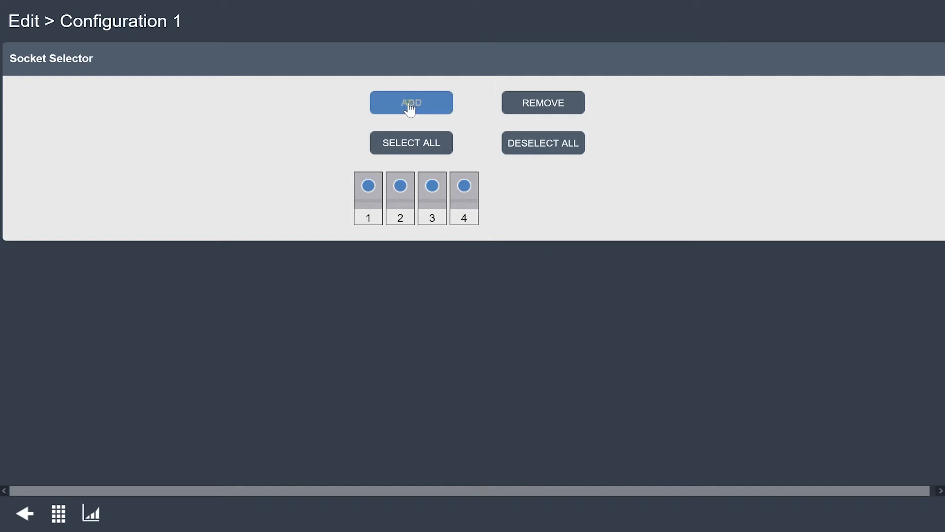
left_click(411, 102)
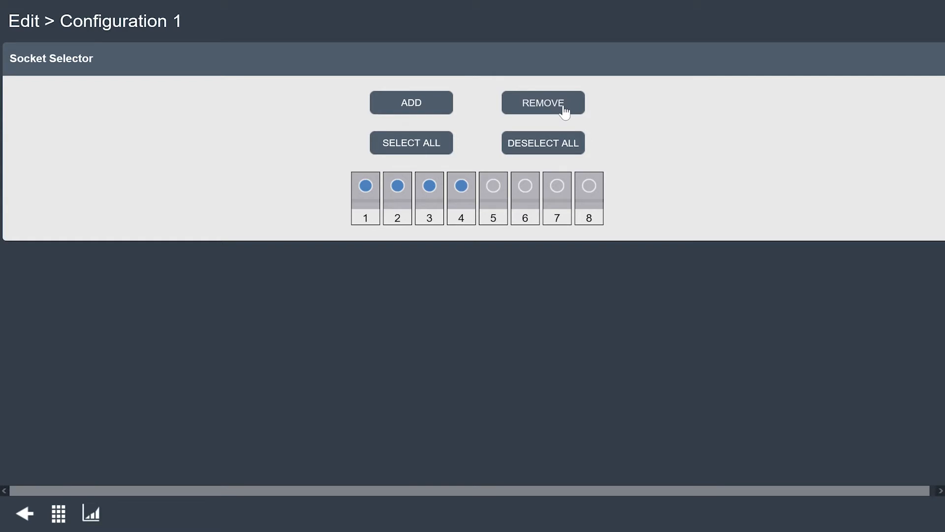
left_click(543, 102)
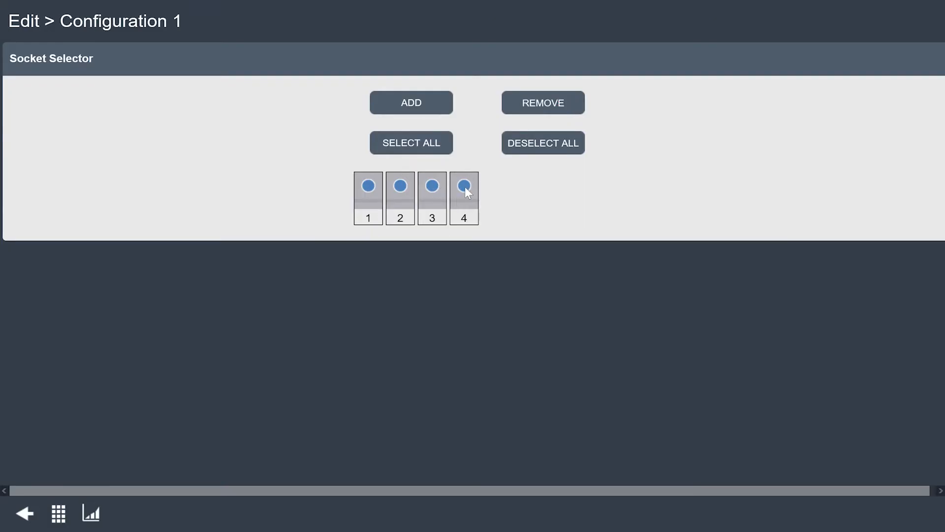
left_click(463, 185)
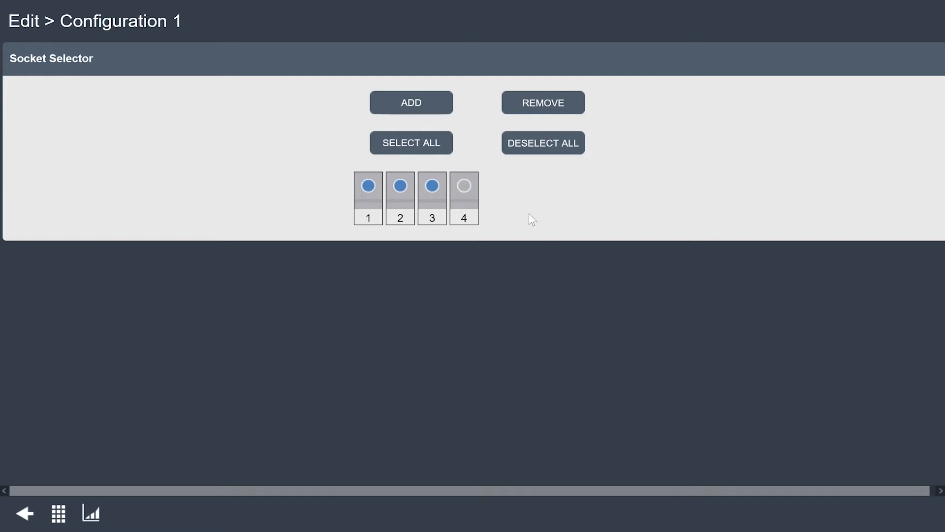
left_click(464, 185)
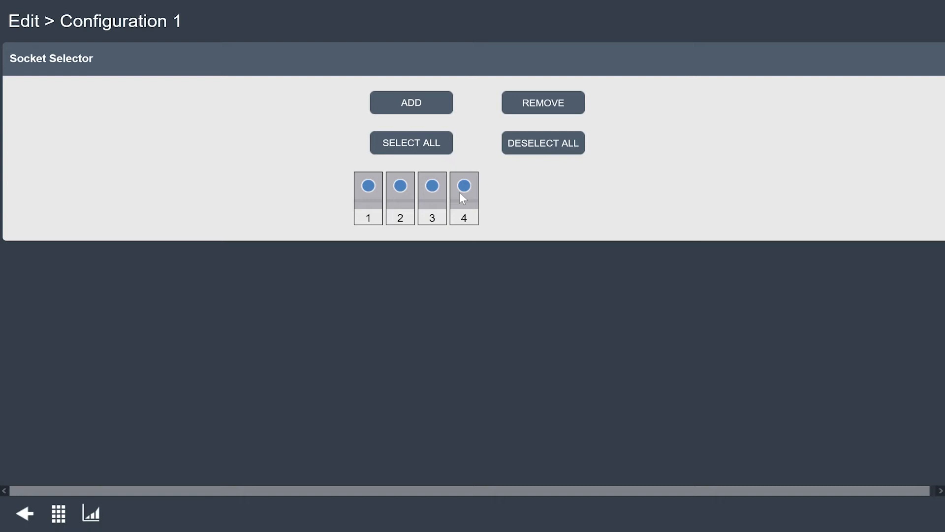
mouse_move(368, 281)
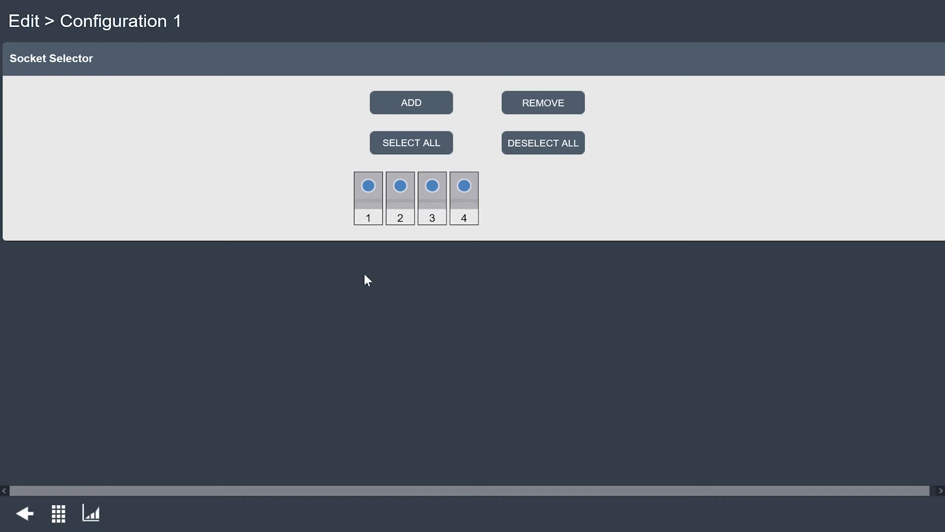
mouse_move(231, 373)
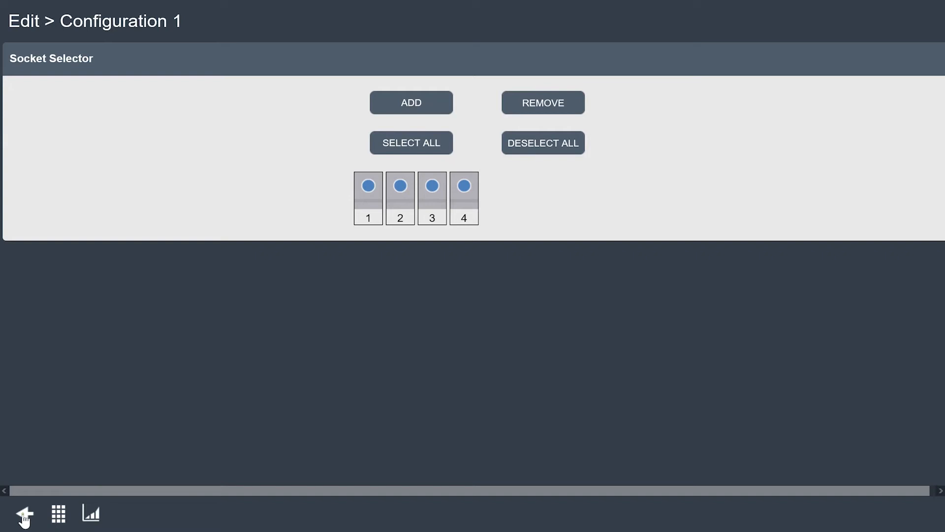
left_click(24, 526)
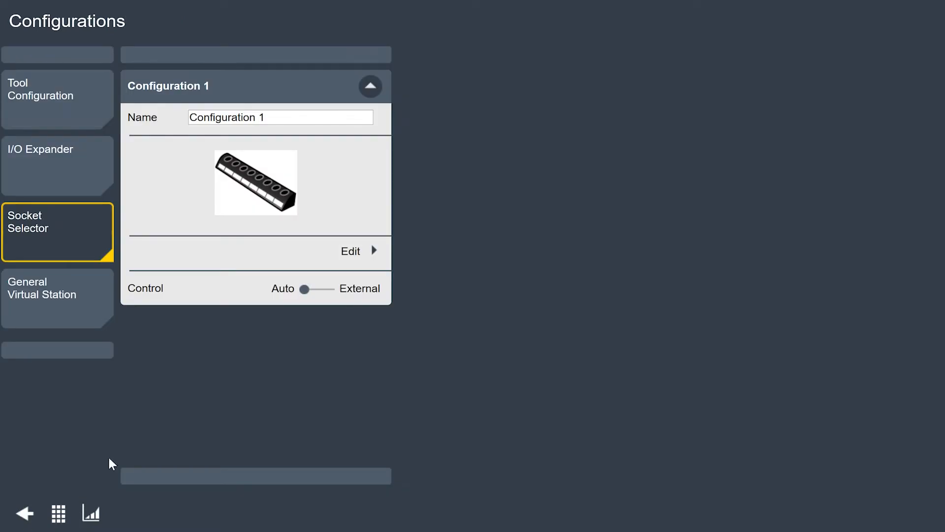
mouse_move(312, 242)
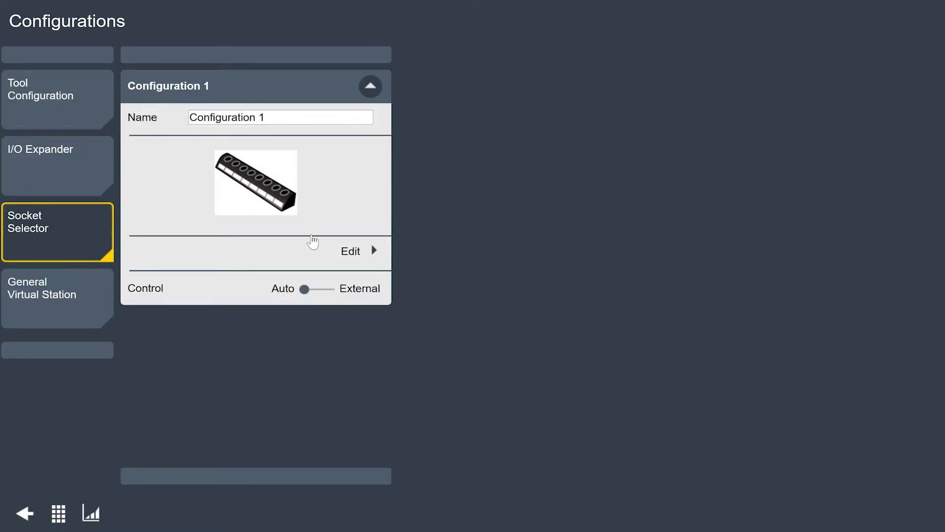
mouse_move(287, 313)
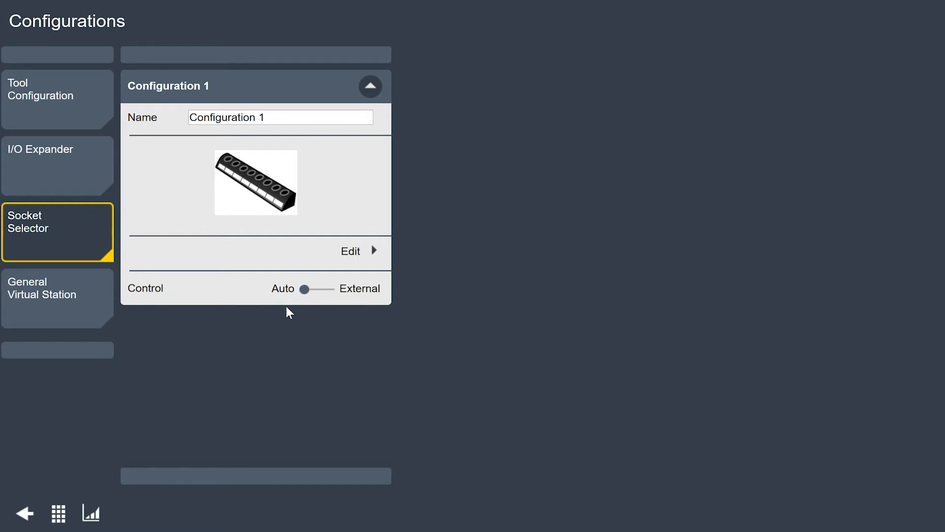
mouse_move(335, 304)
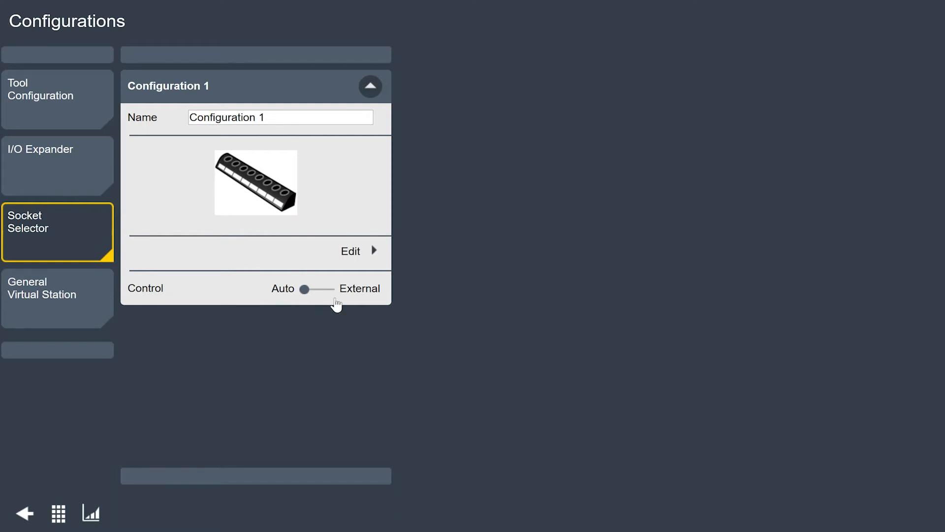
mouse_move(324, 321)
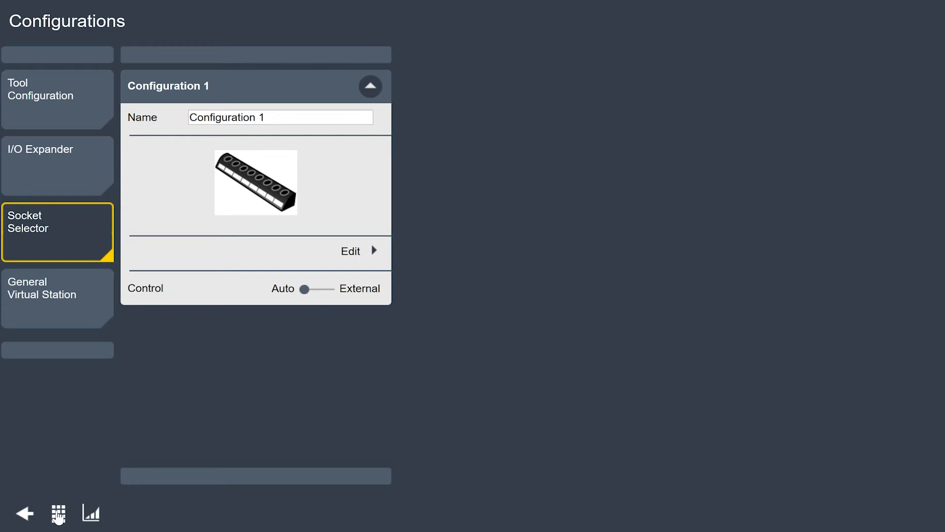
- Return to the ICB-ProductEssentials home menu
left_click(26, 513)
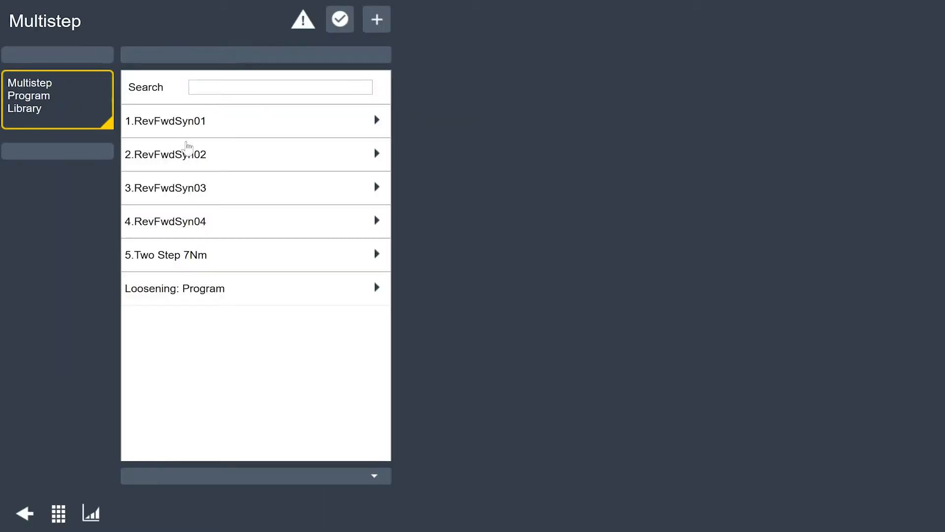
mouse_move(251, 261)
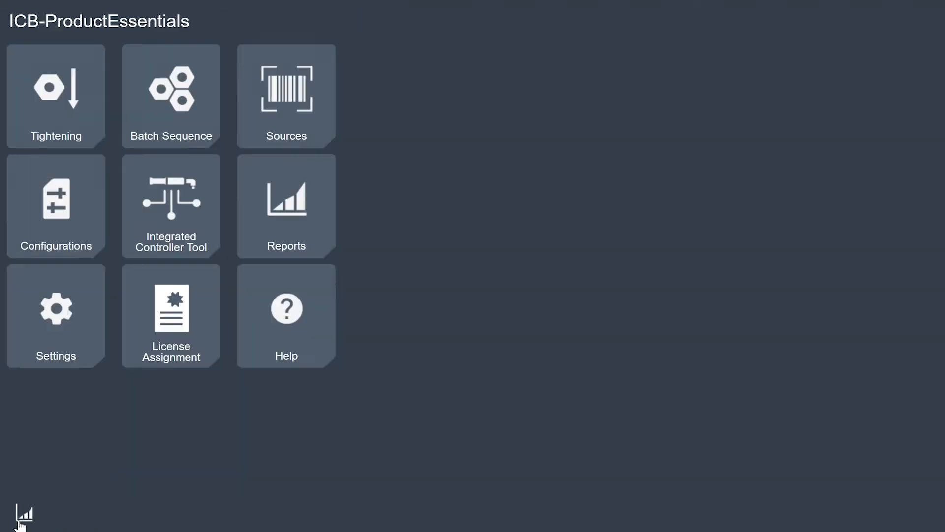
mouse_move(287, 100)
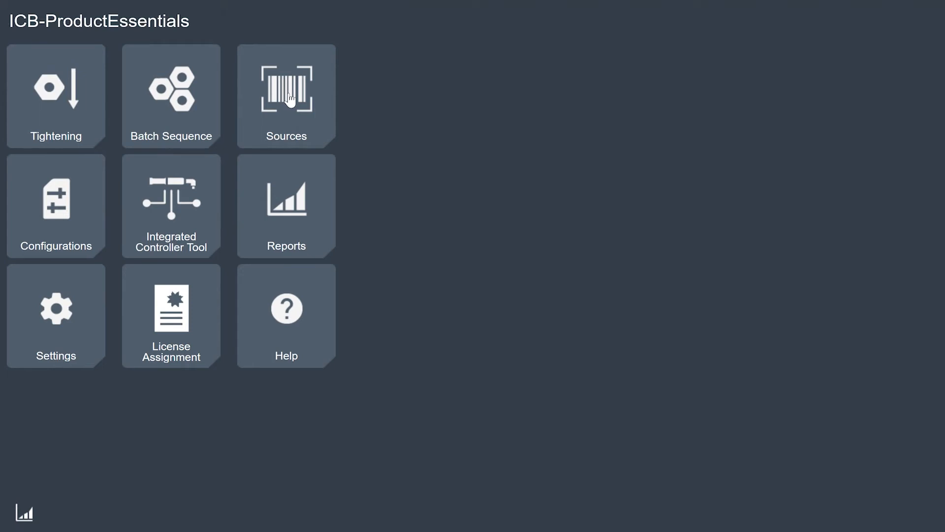
mouse_move(338, 91)
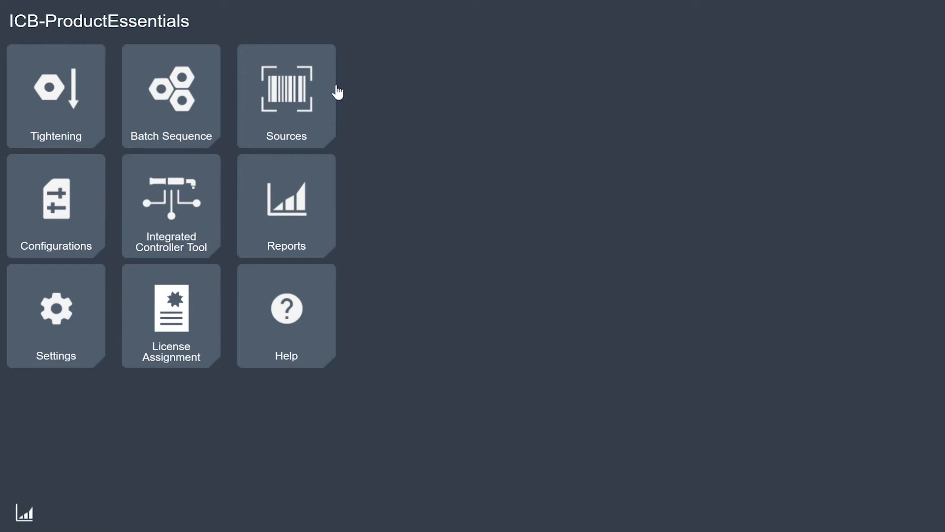
- Open Sources to list Source Tightening under Tightening
left_click(286, 93)
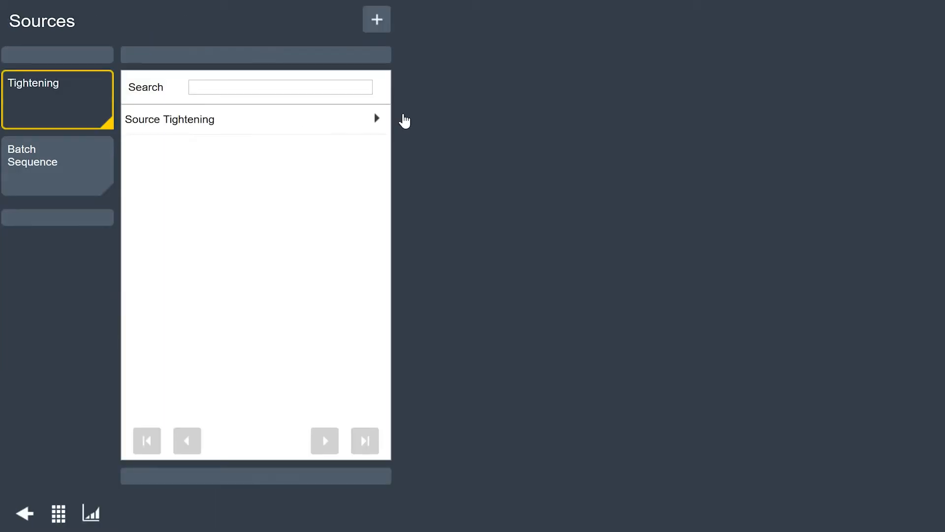
mouse_move(230, 129)
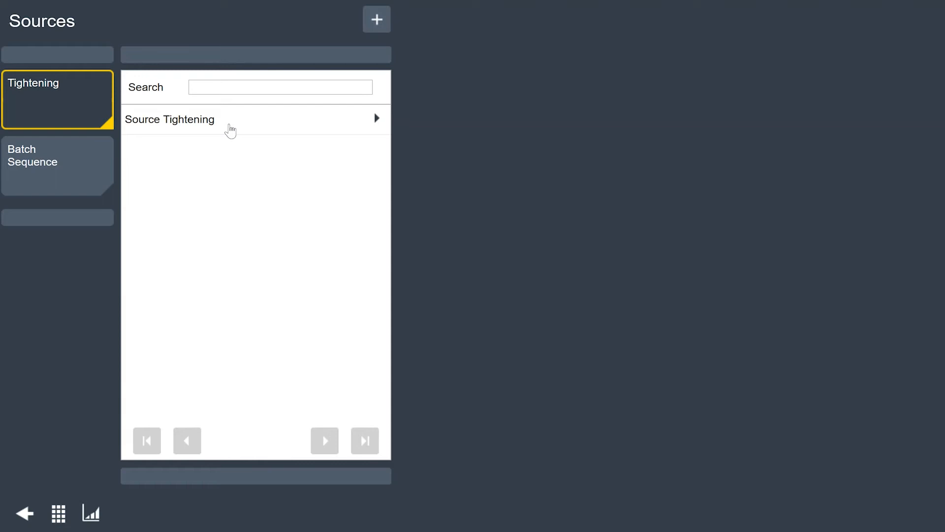
mouse_move(252, 130)
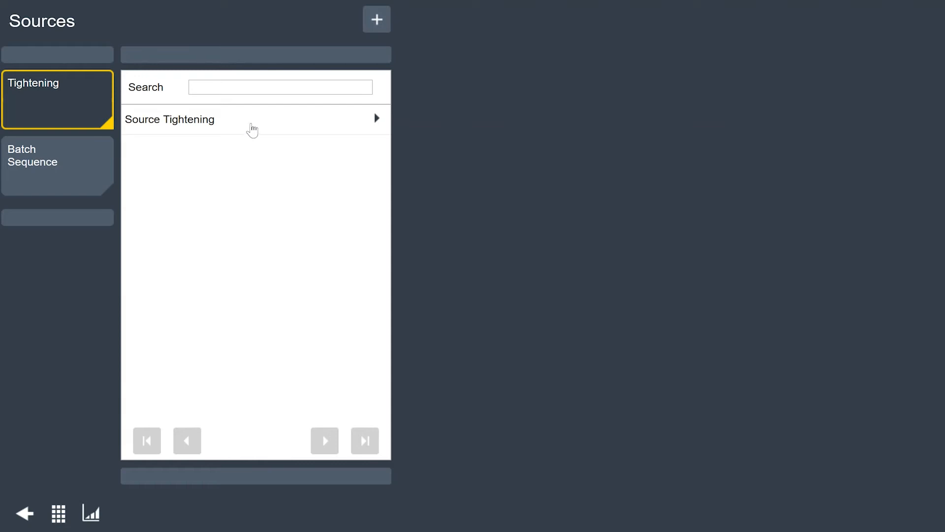
mouse_move(258, 129)
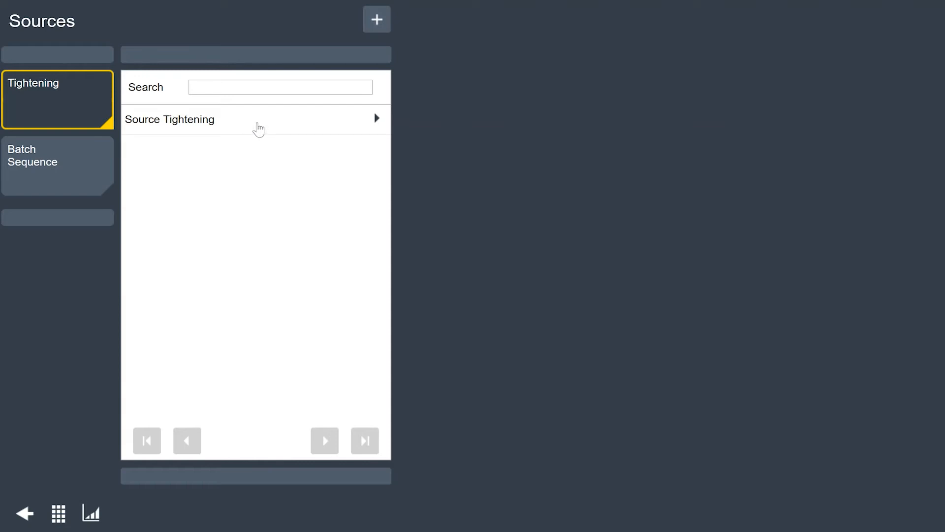
mouse_move(329, 134)
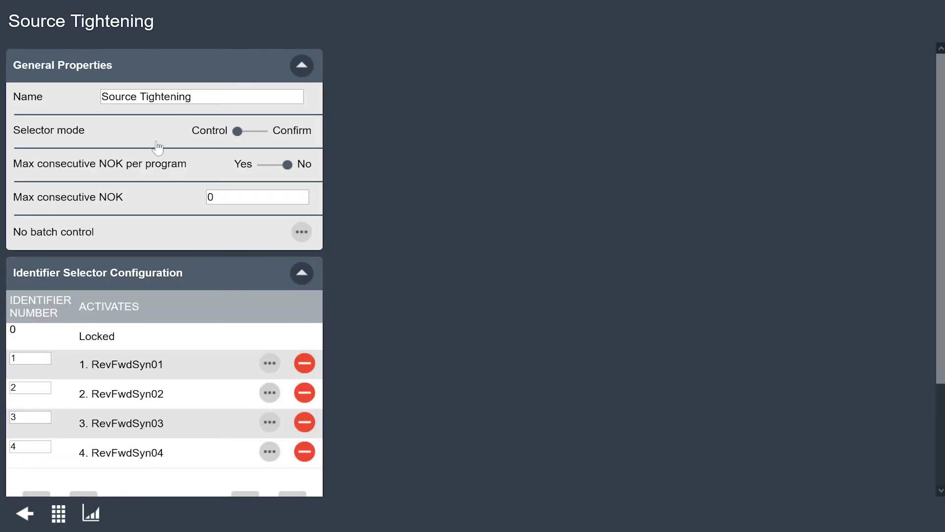
mouse_move(208, 142)
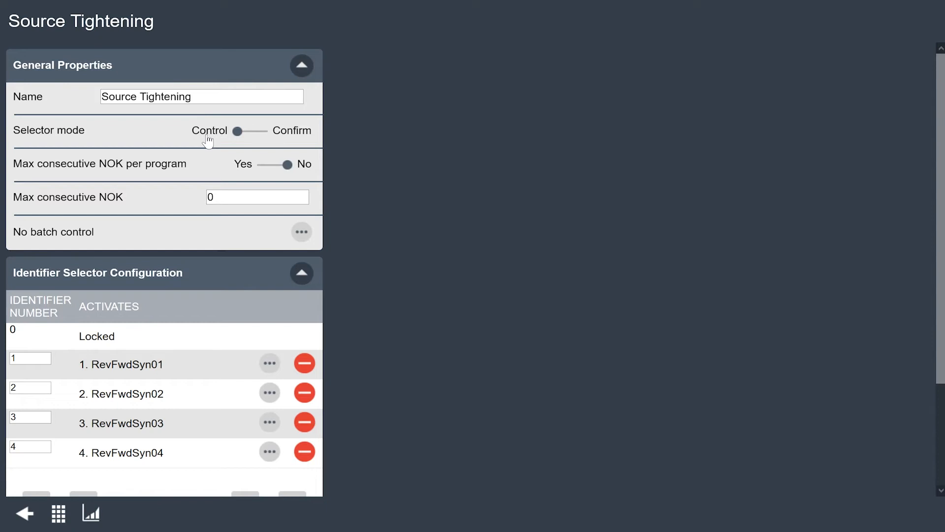
mouse_move(410, 142)
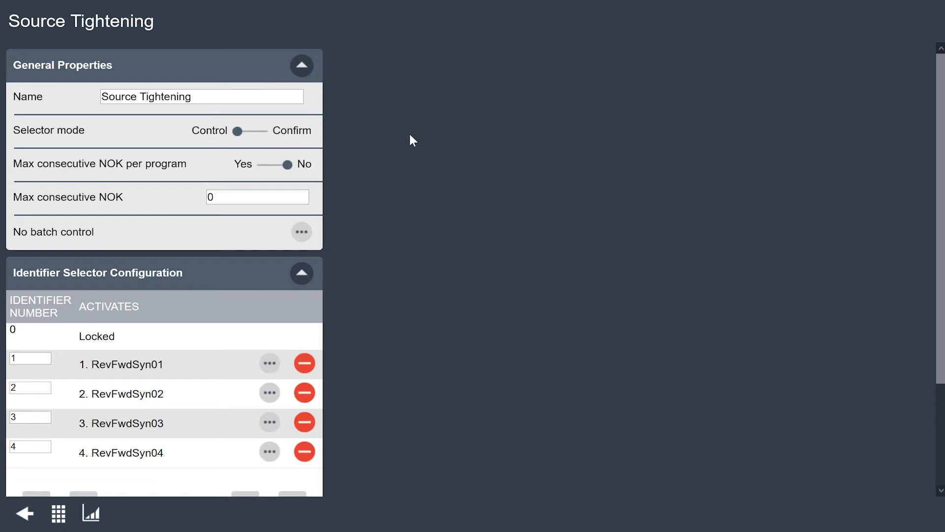
mouse_move(343, 318)
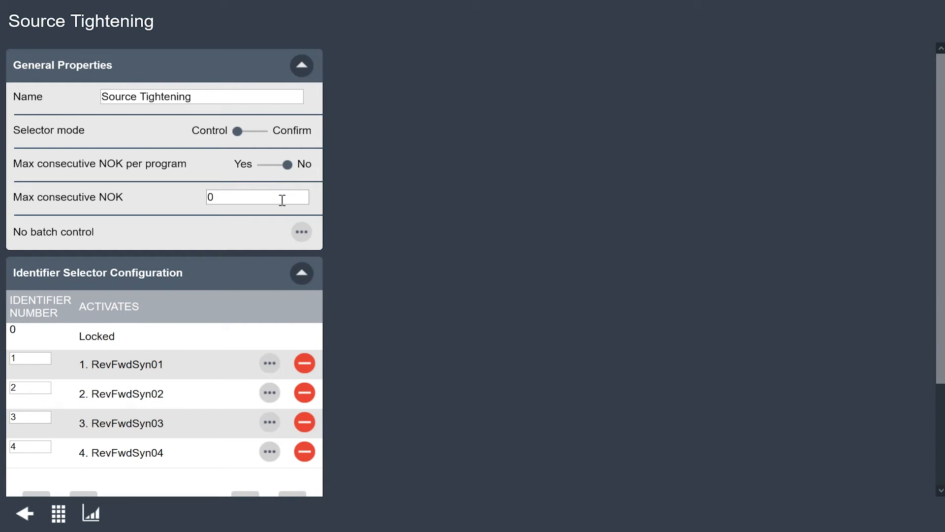
mouse_move(227, 276)
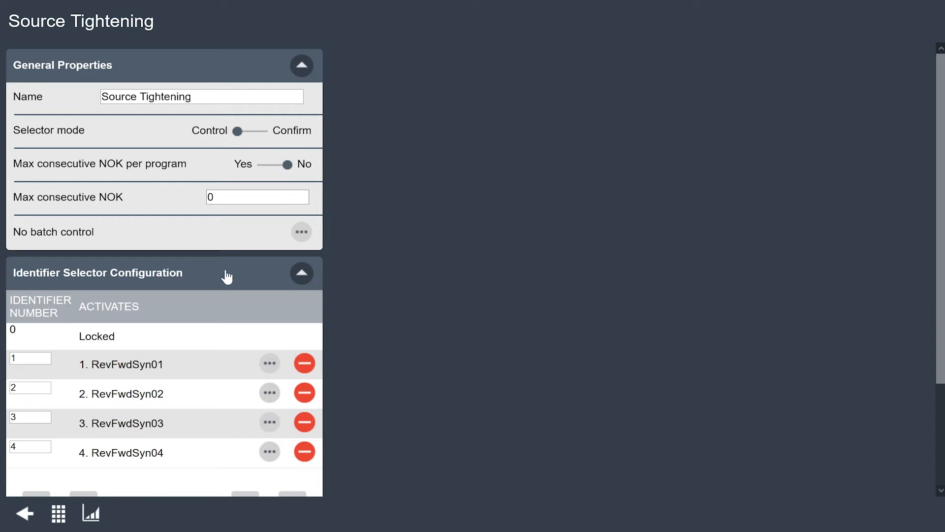
- Review identifiers 1–4 mapped to RevFwdSyn01–04, then go back to the main menu
scroll("down", 3)
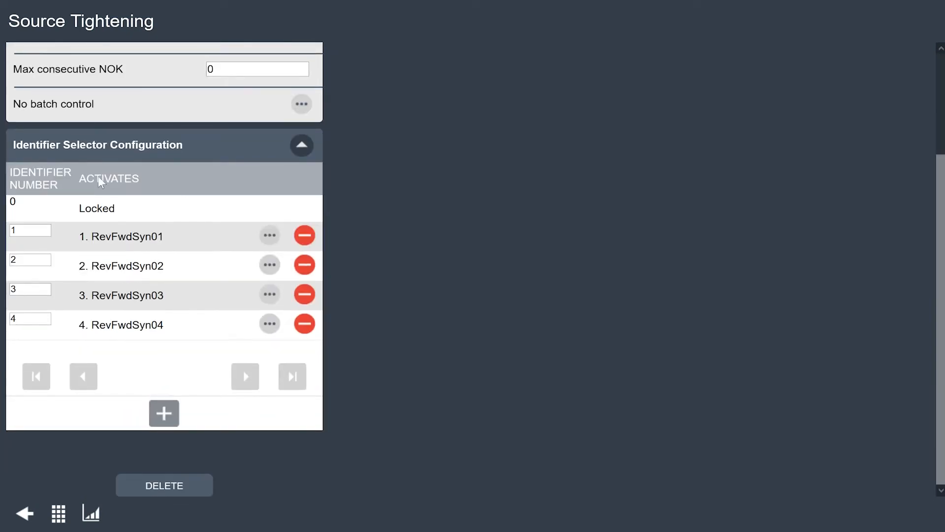
mouse_move(208, 162)
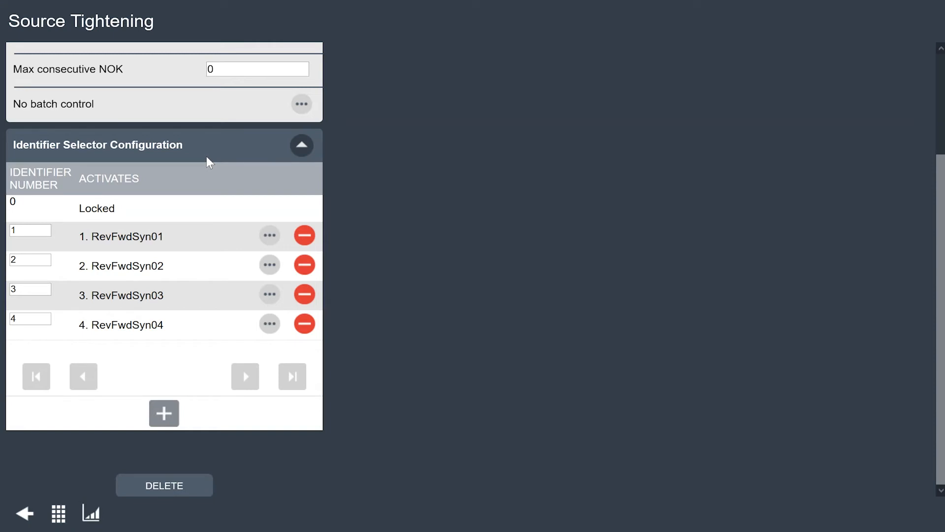
mouse_move(56, 219)
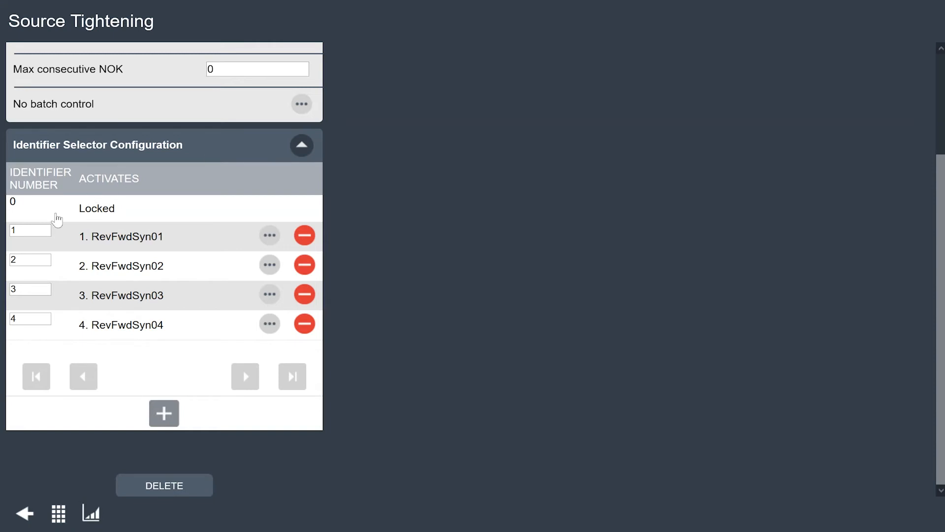
left_click(29, 231)
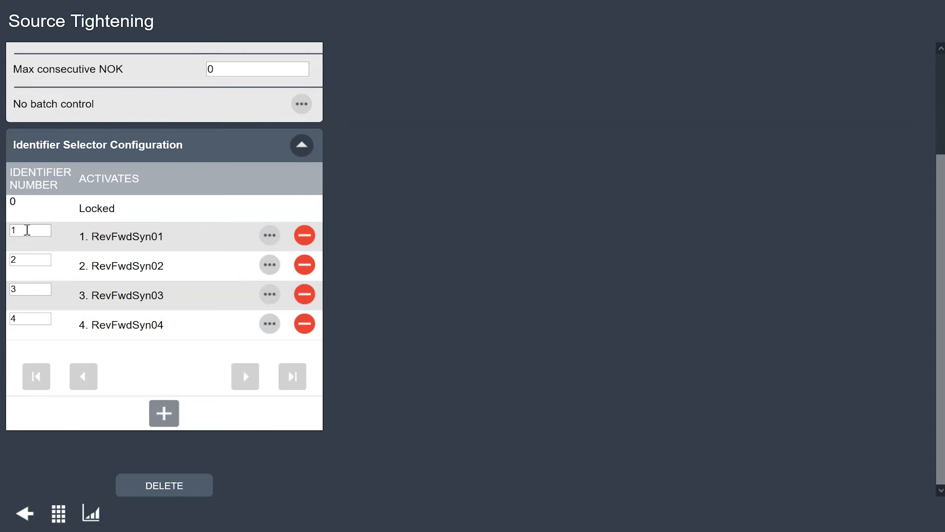
mouse_move(127, 236)
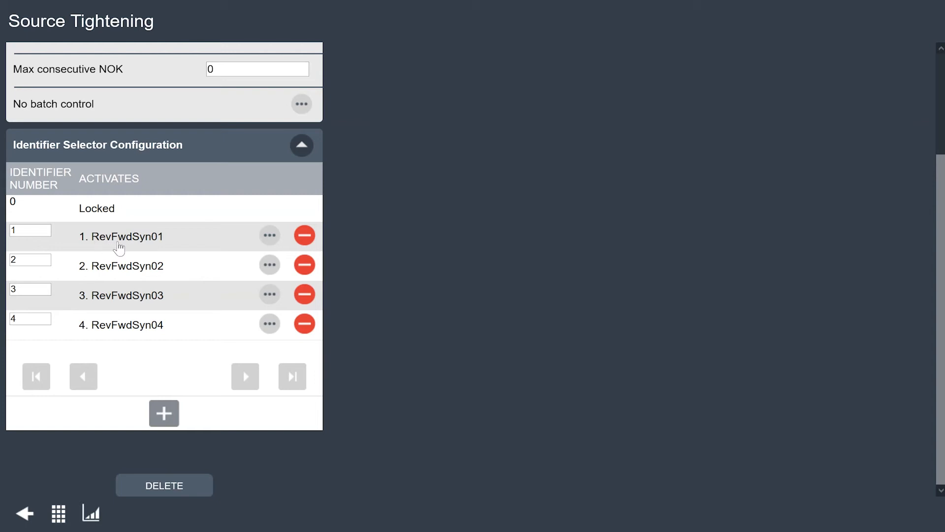
mouse_move(174, 240)
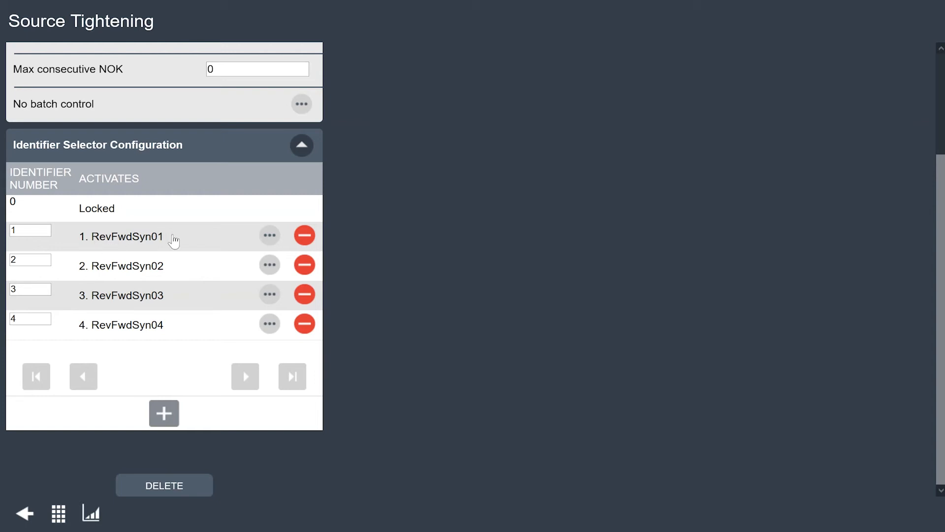
mouse_move(101, 246)
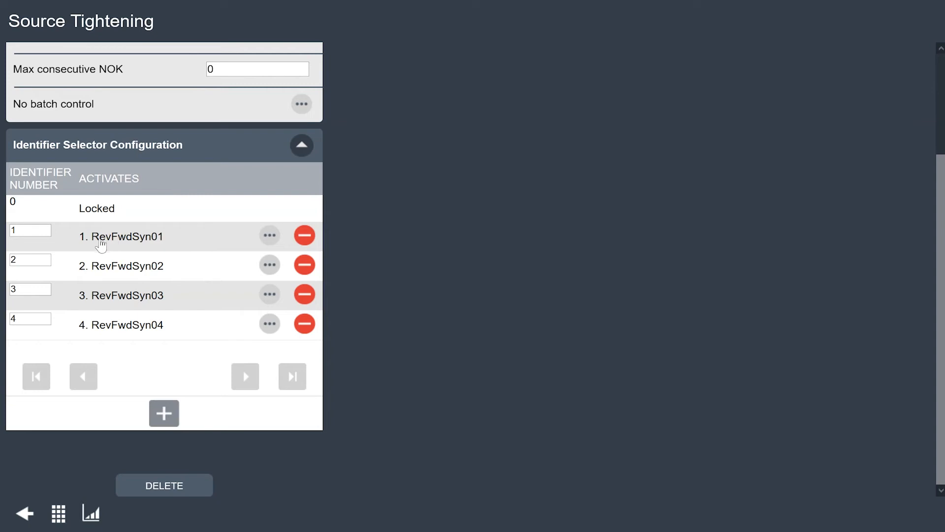
mouse_move(40, 277)
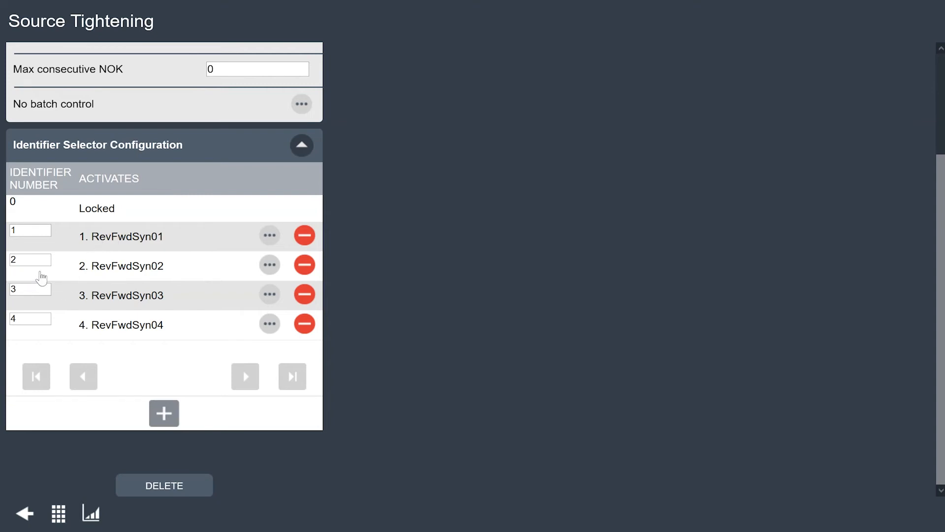
mouse_move(168, 297)
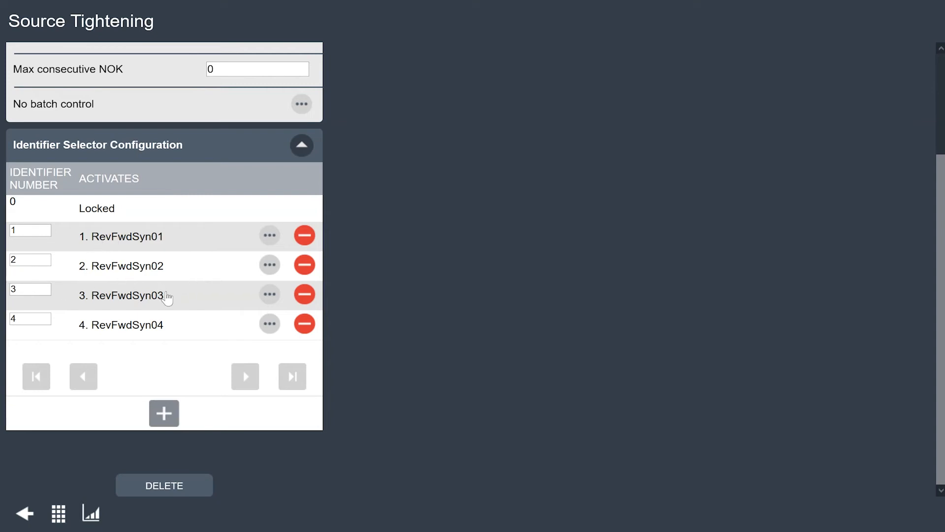
mouse_move(150, 322)
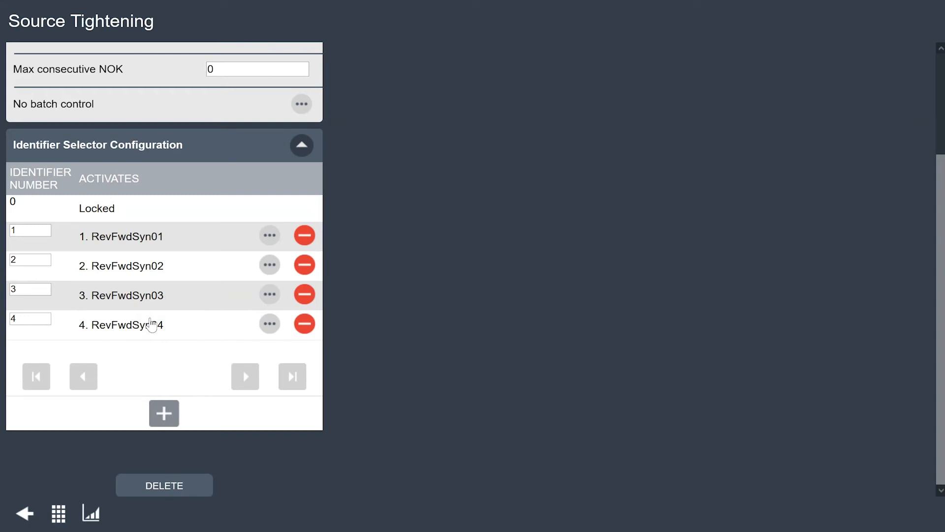
mouse_move(201, 328)
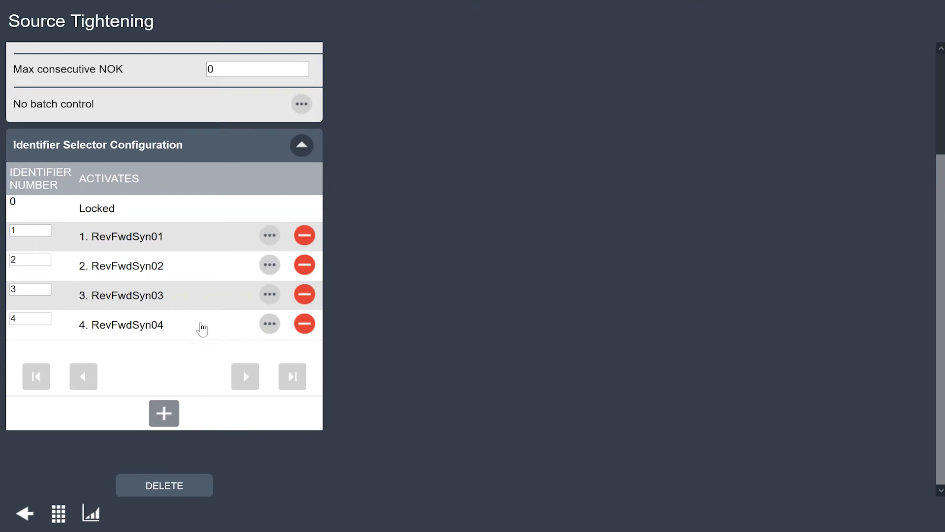
mouse_move(281, 377)
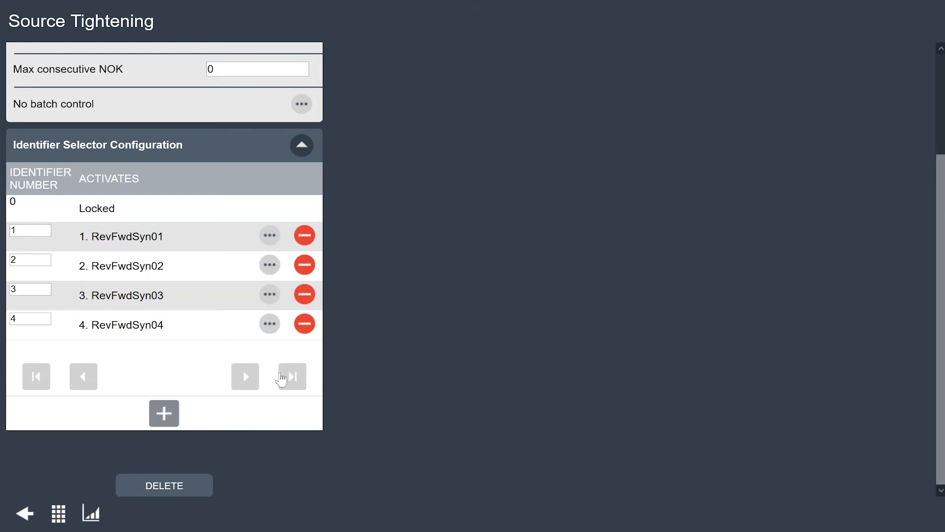
left_click(25, 514)
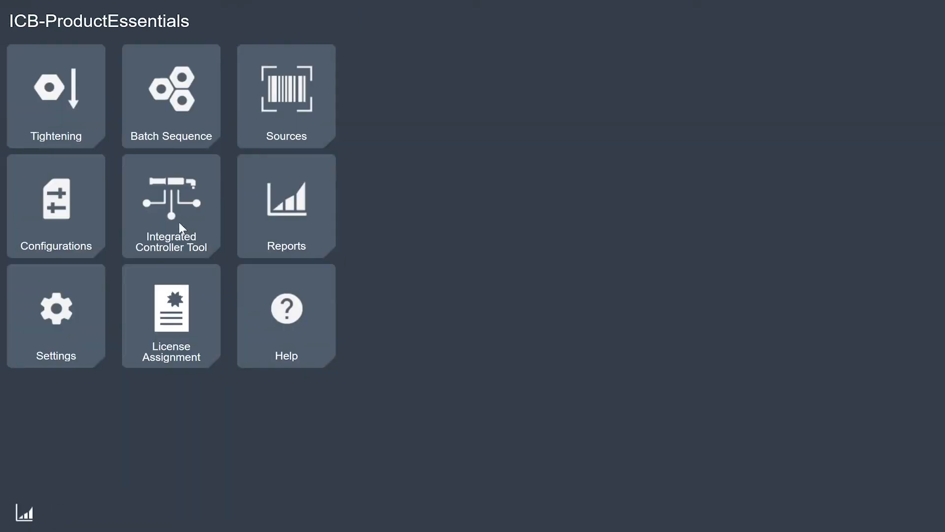
- Open Integrated Controller Tool settings and go to Choose accessories
left_click(171, 205)
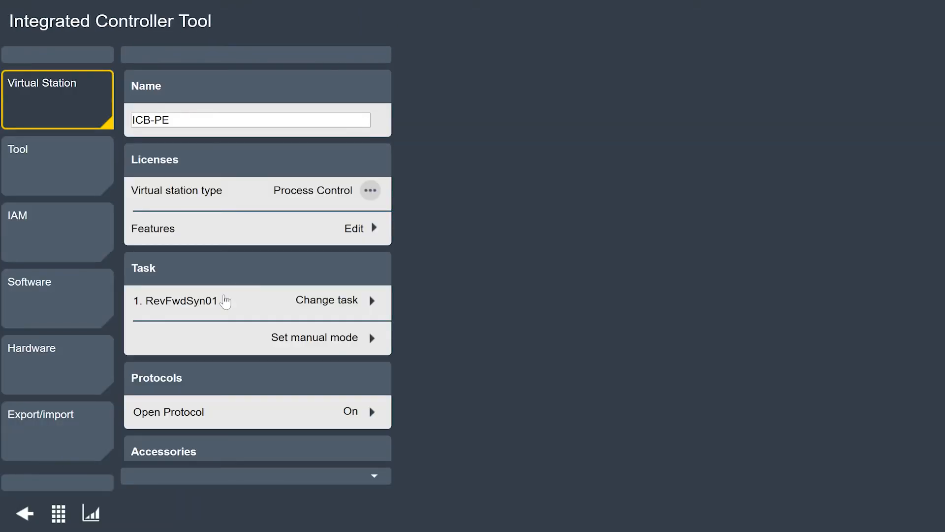
scroll("down", 3)
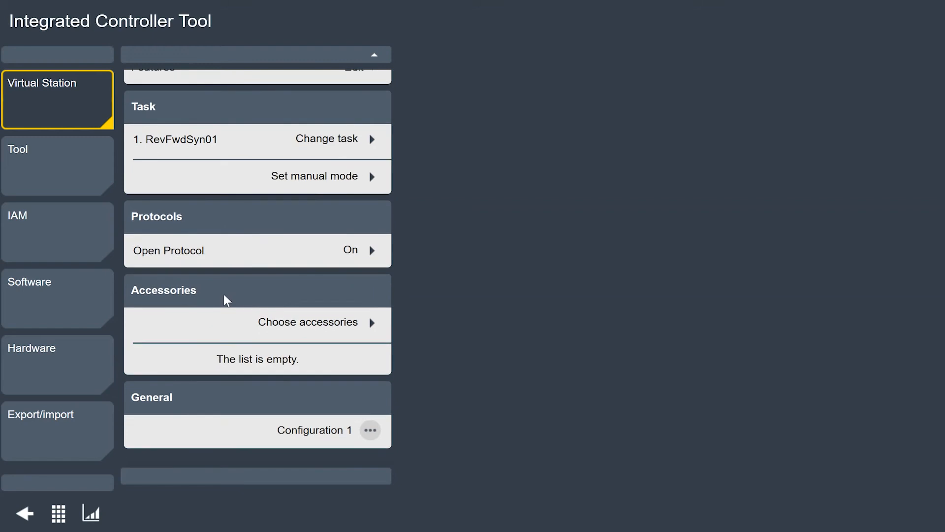
mouse_move(364, 331)
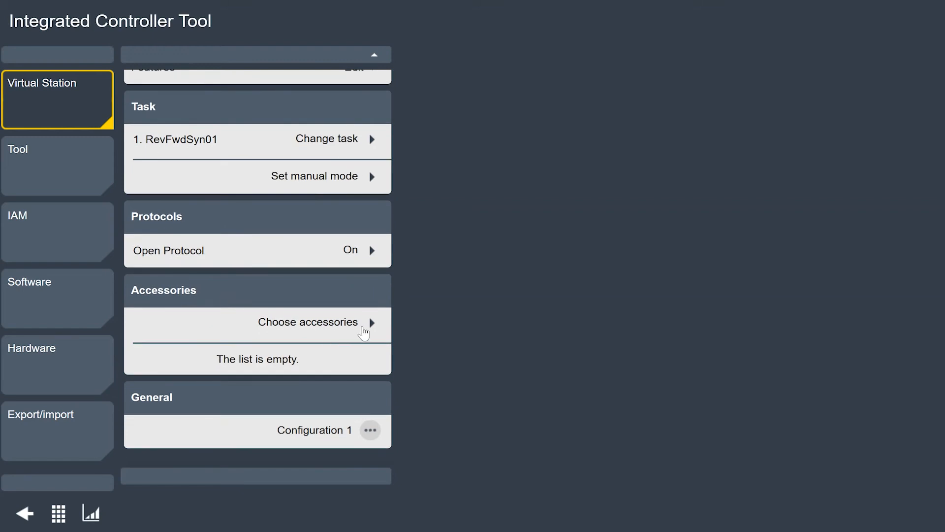
left_click(308, 322)
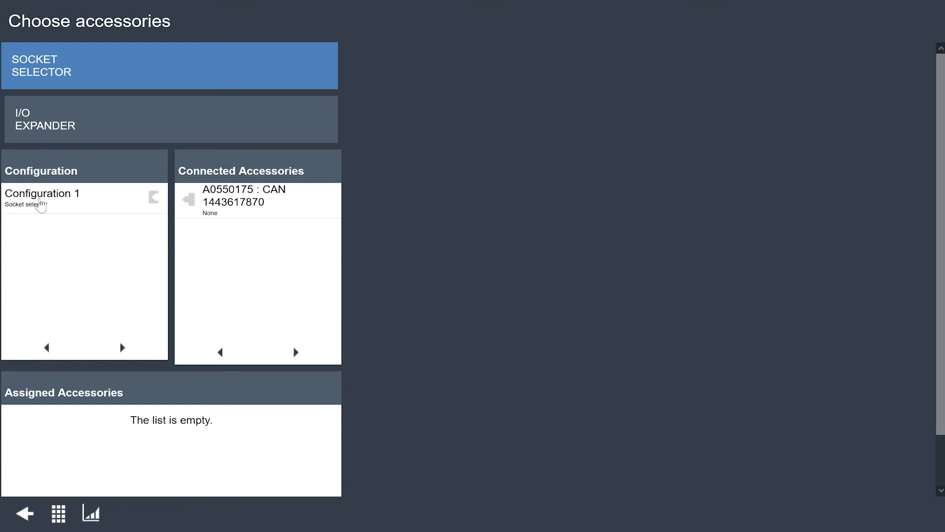
- Assign Configuration 1 to CAN accessory A0550175, then leave the accessories page
left_click(42, 197)
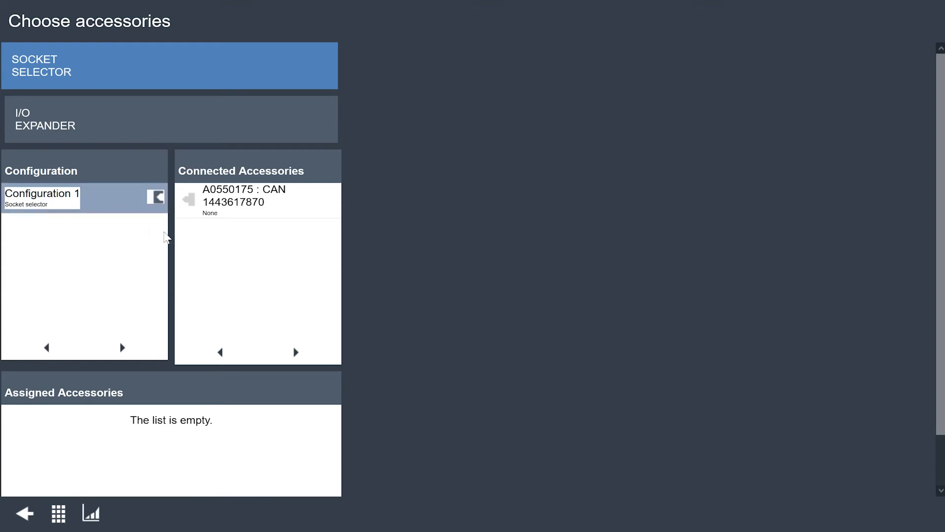
mouse_move(138, 273)
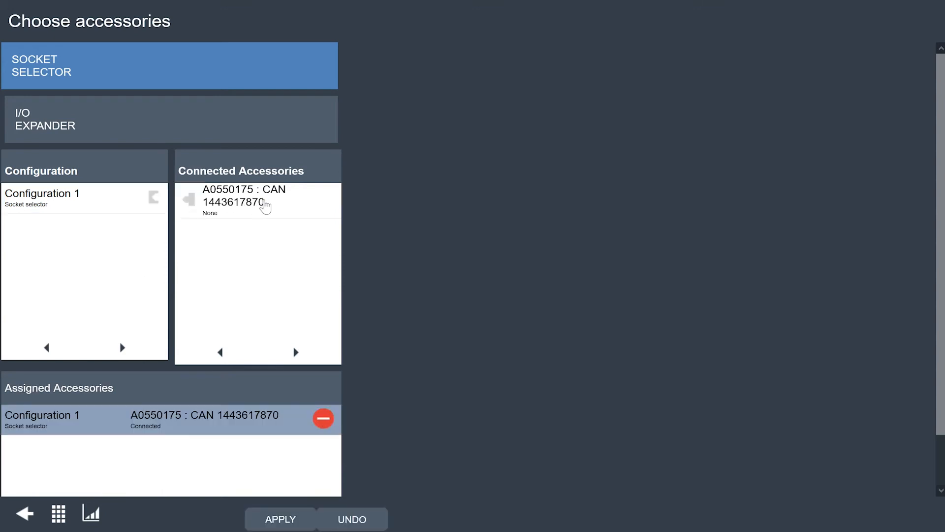
mouse_move(235, 200)
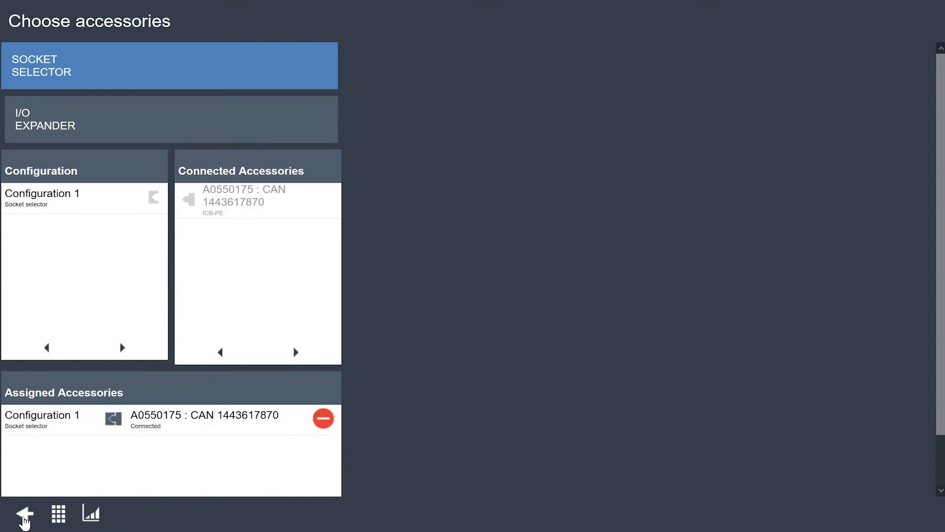
left_click(25, 516)
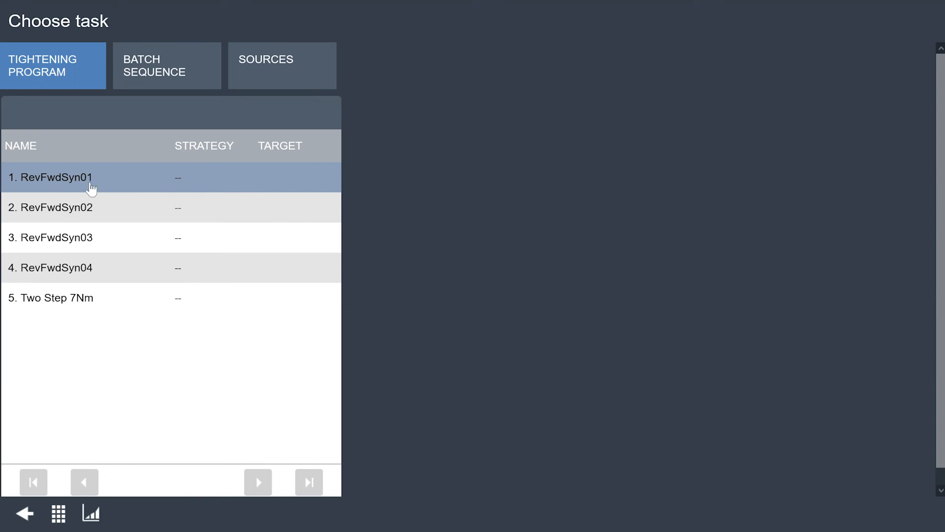
- Pick Source Tightening from the Sources tab as ICB-PE's task
left_click(279, 64)
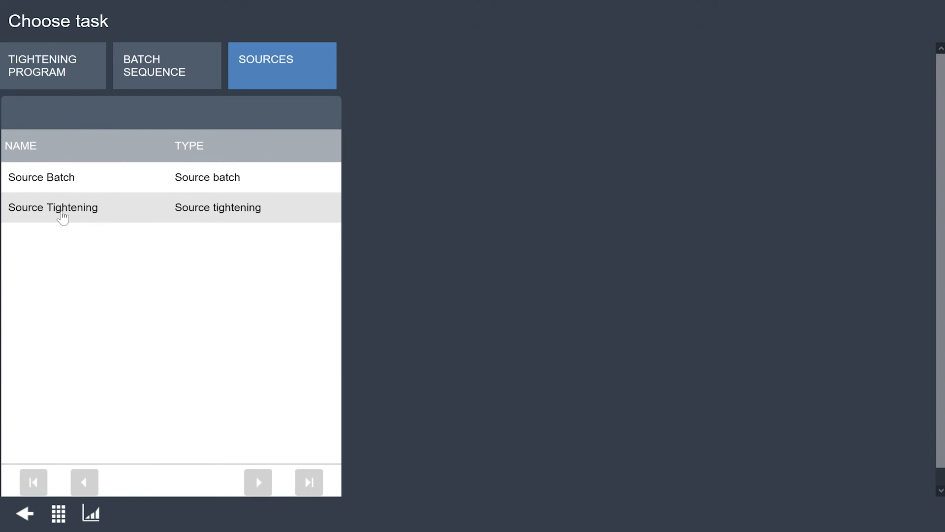
left_click(54, 207)
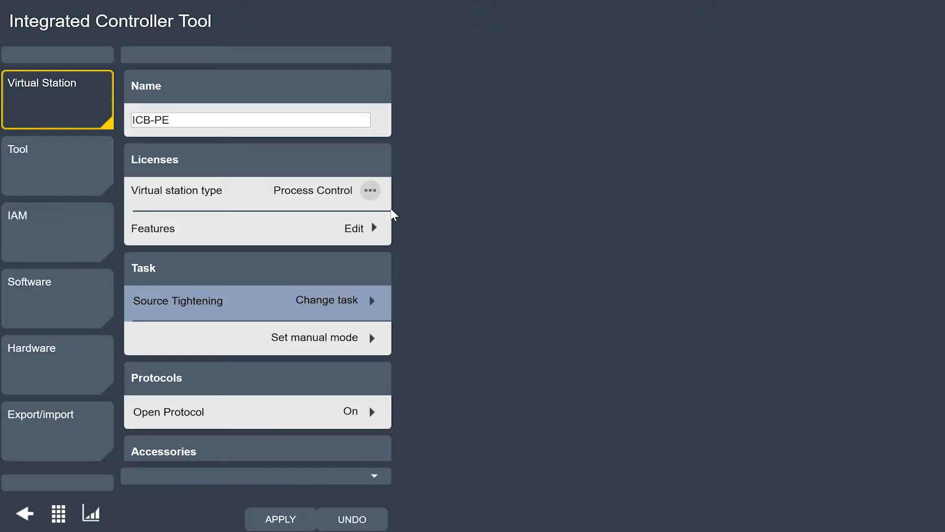
mouse_move(340, 528)
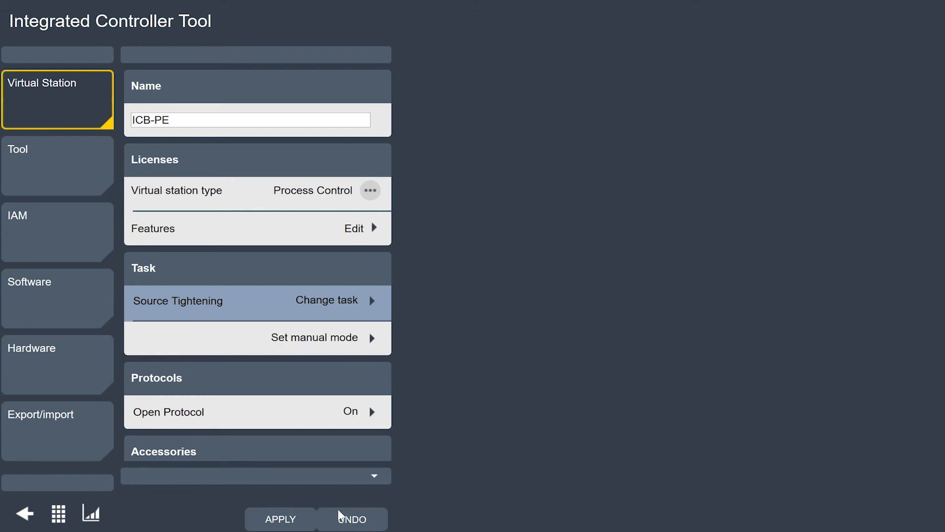
mouse_move(281, 526)
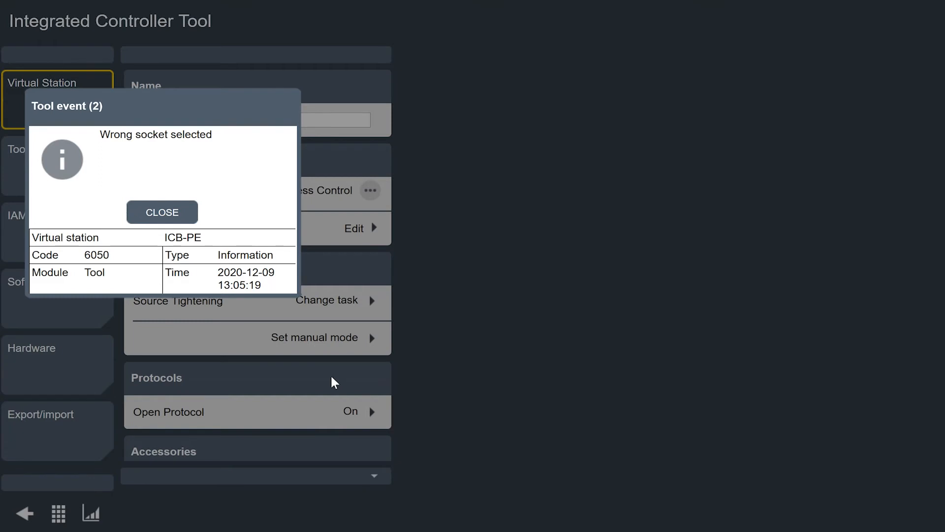
- Close both wrong-socket notices so RevFwdSyn03 shows as selected
left_click(162, 212)
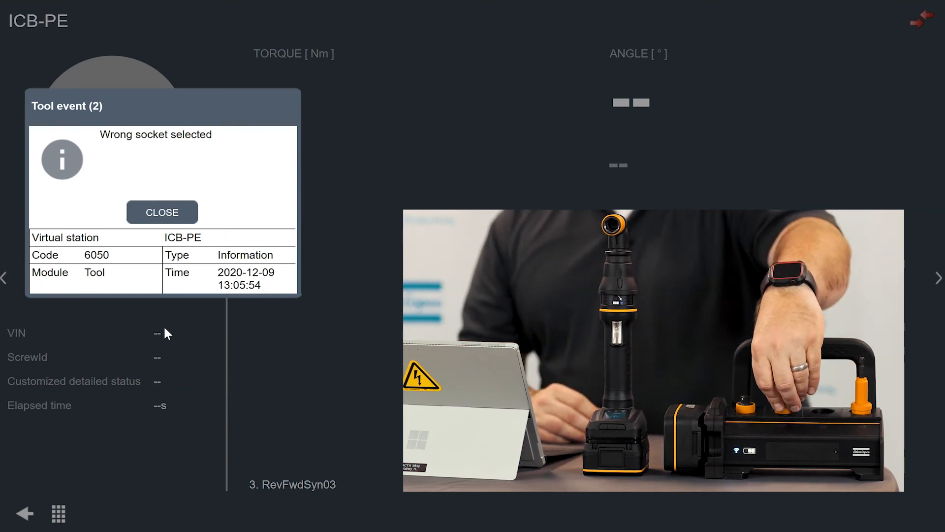
left_click(162, 212)
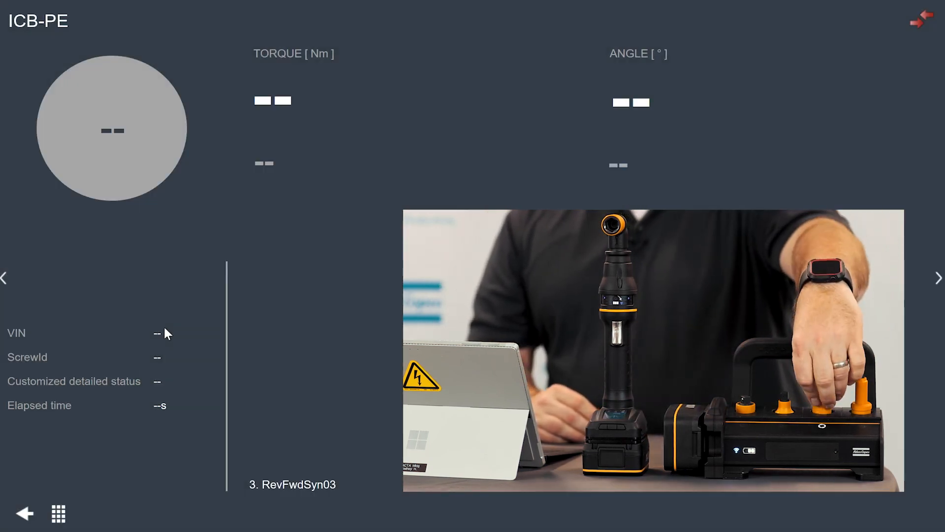